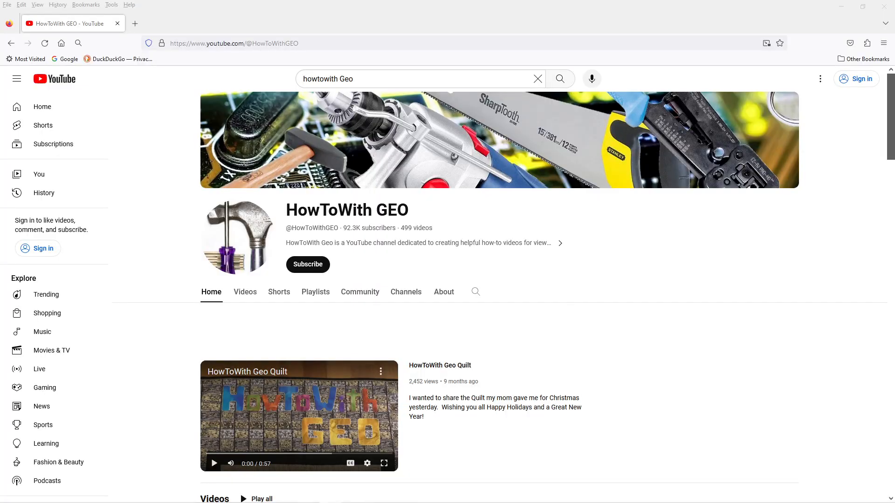
pyautogui.moveTo(437, 138)
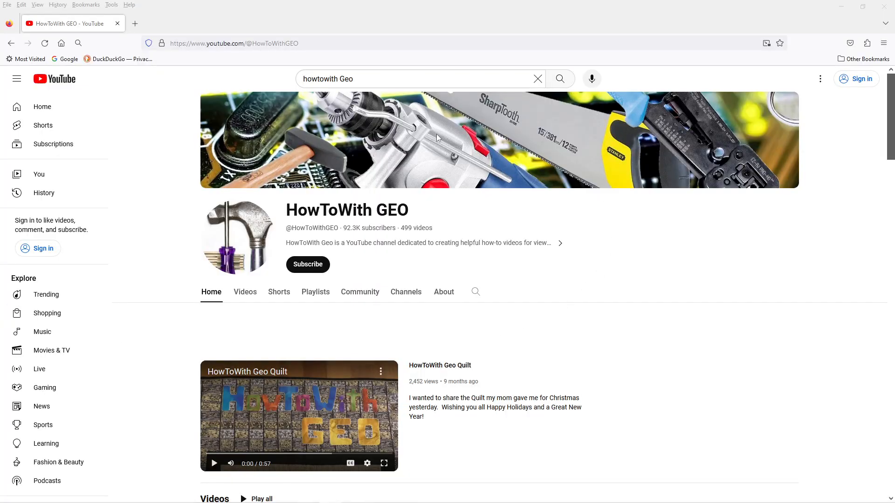
pyautogui.click(234, 43)
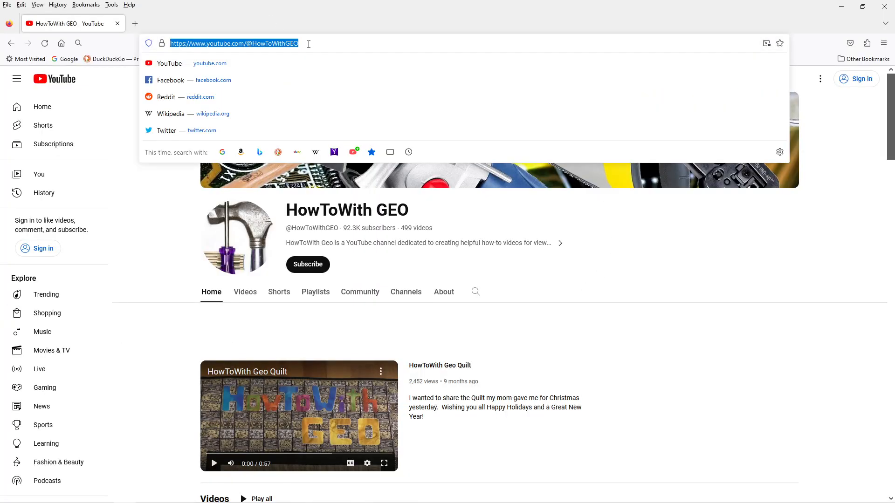
pyautogui.write('w')
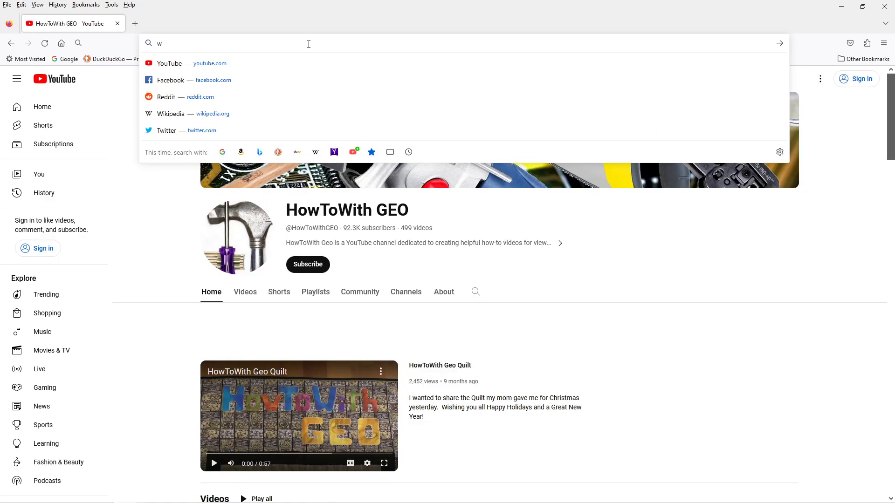
pyautogui.write('ww.adt')
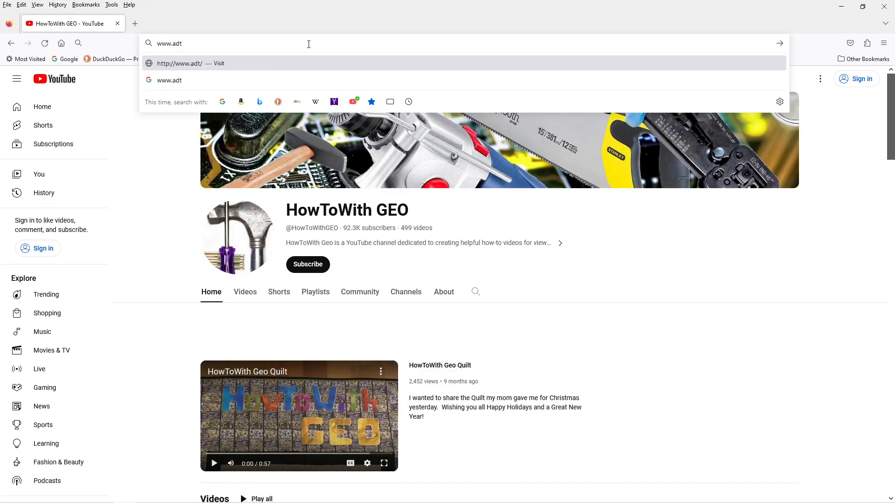
pyautogui.click(179, 63)
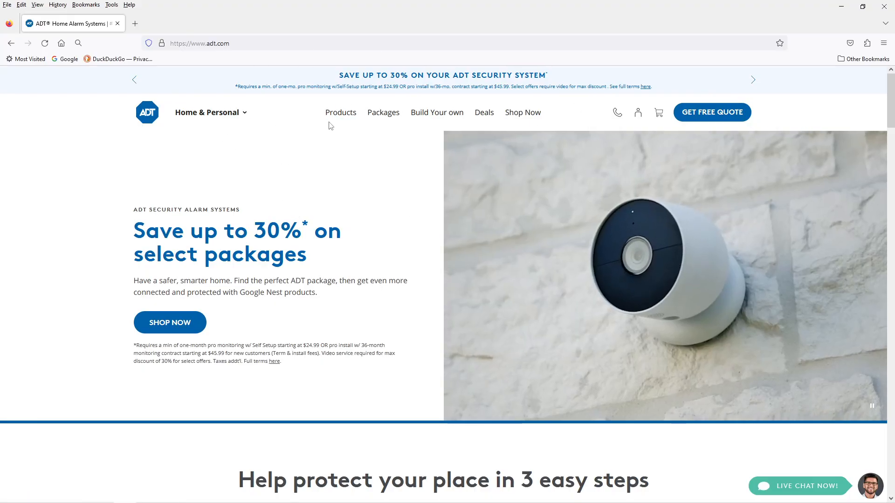
pyautogui.moveTo(638, 113)
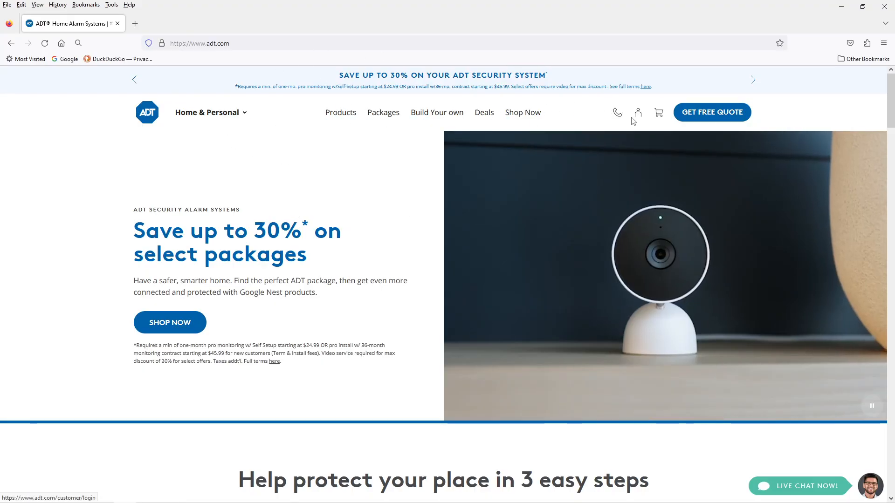
# Go through ADT's Customer Login page to the MyADT login page
pyautogui.click(638, 112)
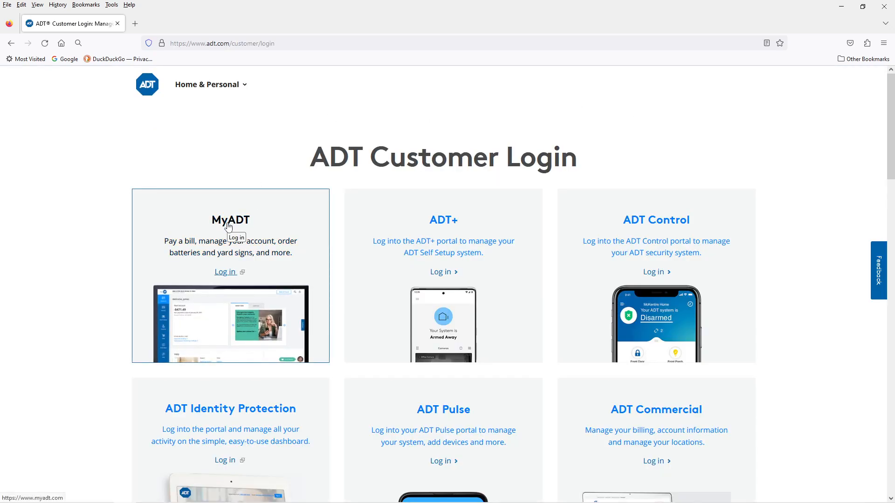
pyautogui.click(224, 272)
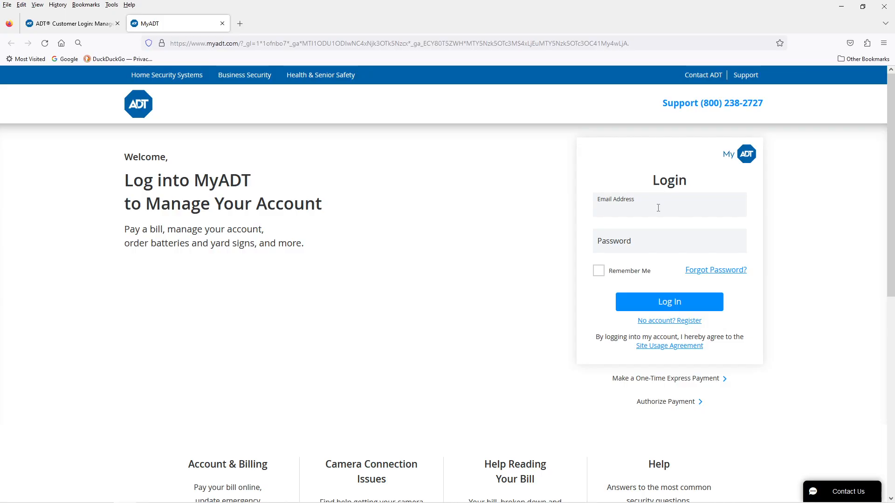
# Sign in to MyADT and view the Alarm System page for the Command touchscreen
pyautogui.click(669, 302)
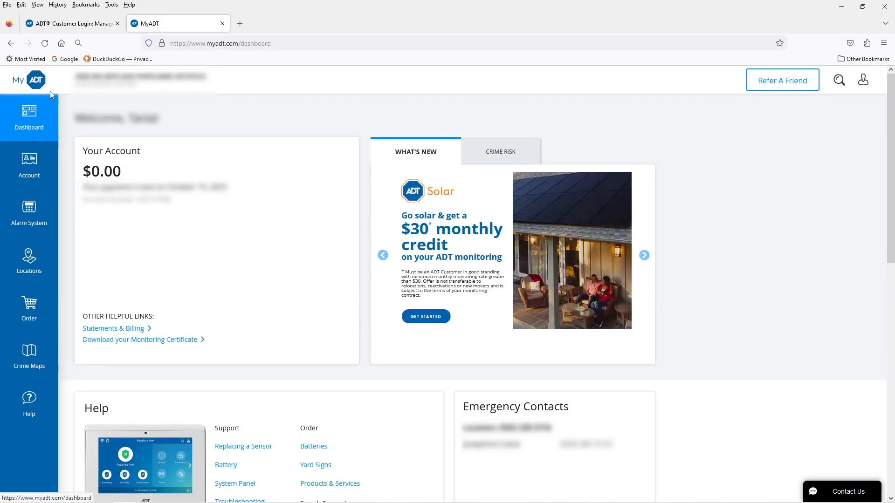
pyautogui.moveTo(100, 221)
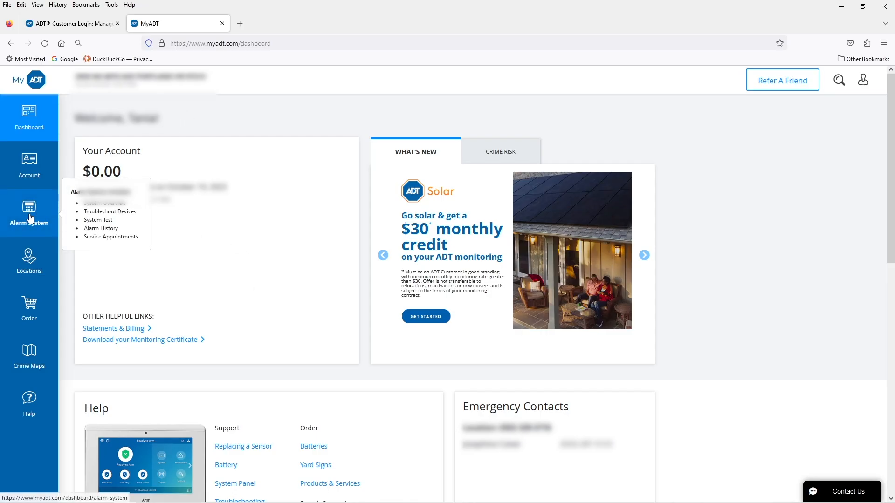
pyautogui.click(29, 214)
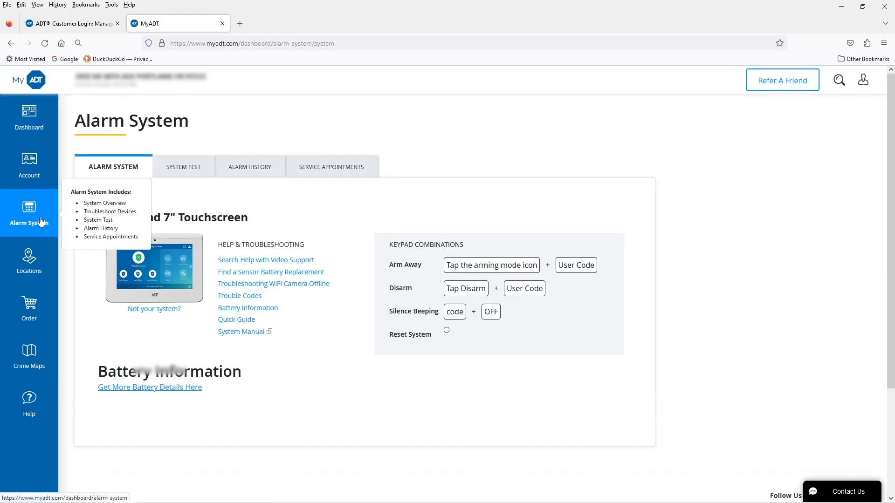
pyautogui.moveTo(183, 167)
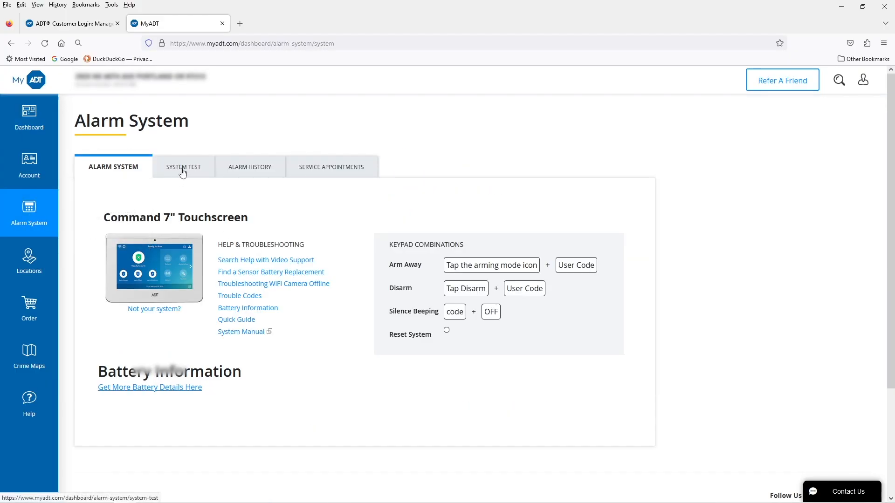
# Choose a 1 Hour test mode duration on the System Test page
pyautogui.click(184, 167)
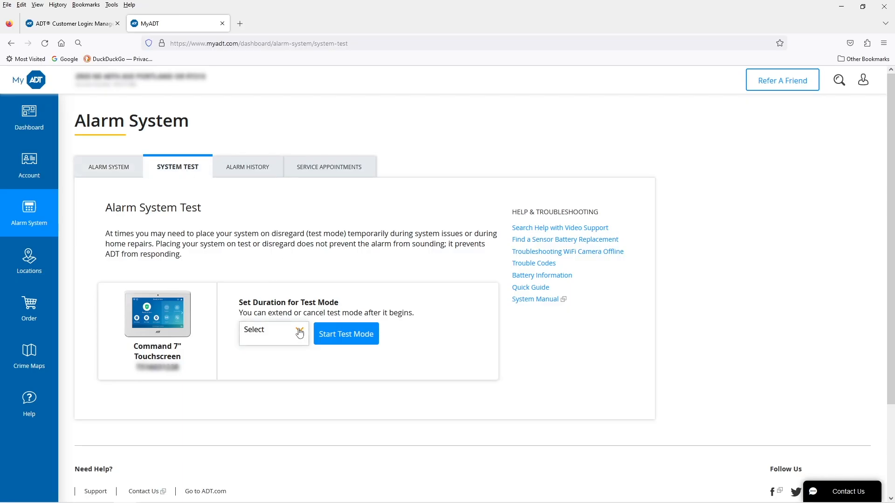
pyautogui.click(274, 333)
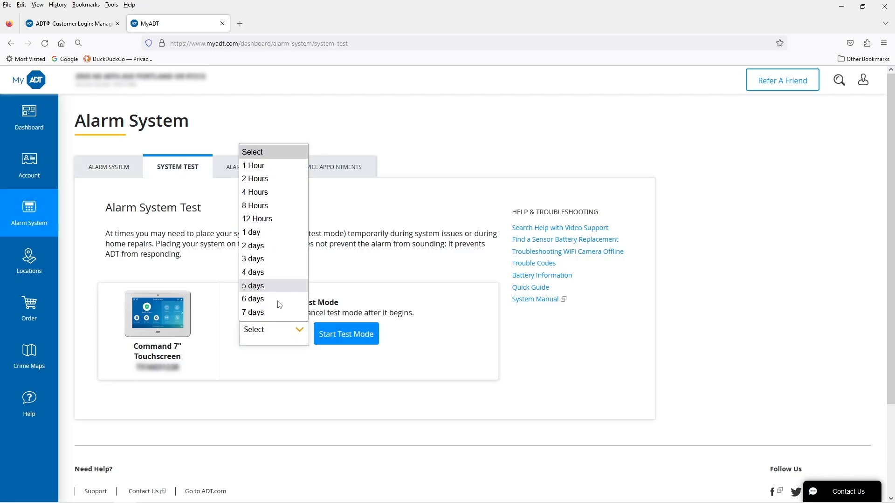
pyautogui.moveTo(279, 168)
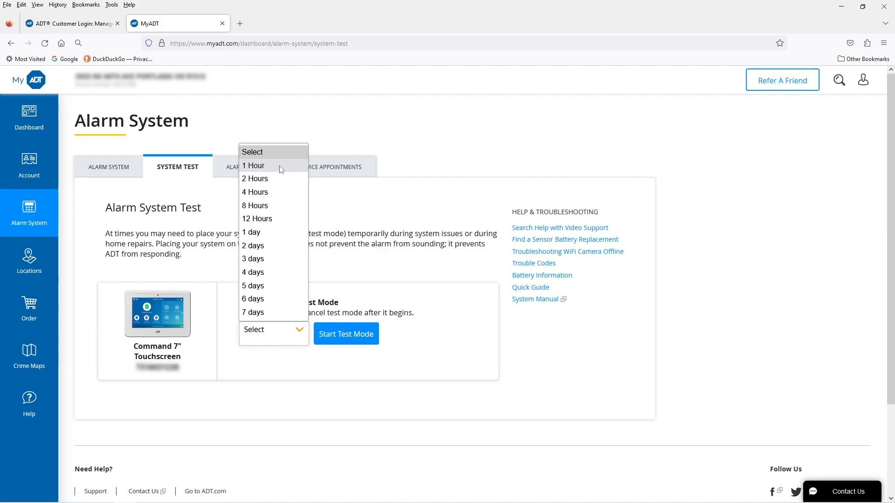
pyautogui.click(253, 165)
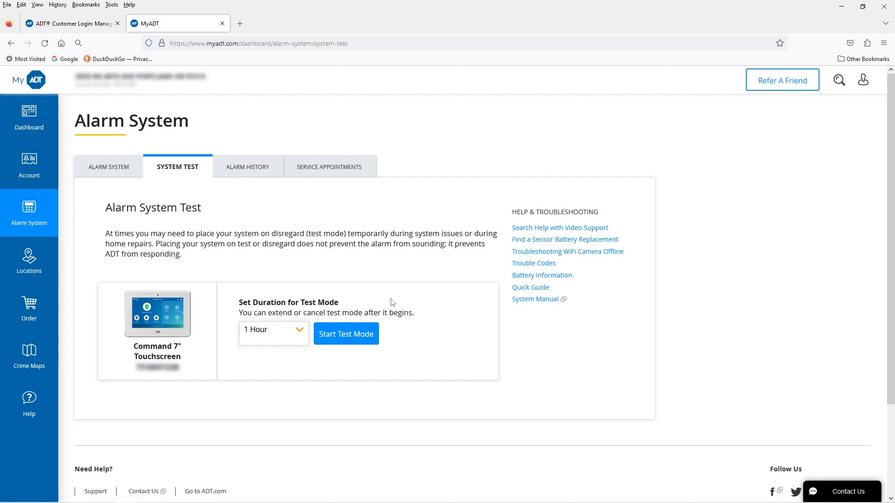
pyautogui.moveTo(346, 340)
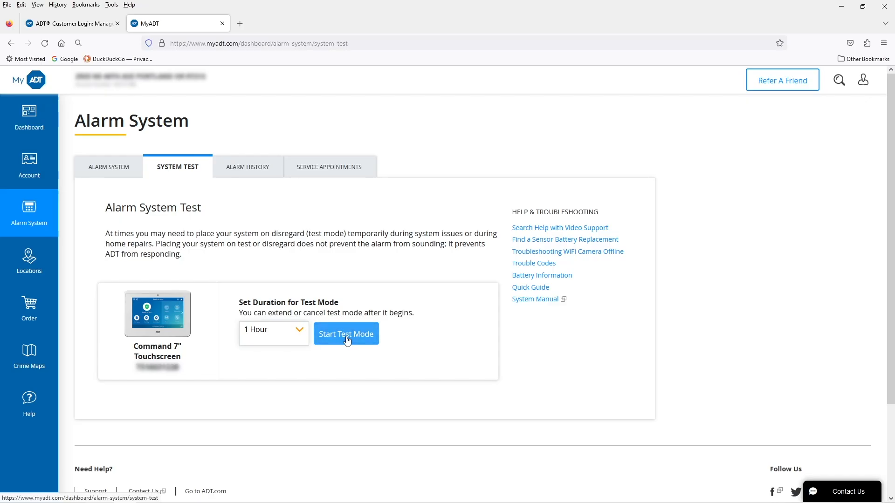
# Start the one-hour test mode, then end it early
pyautogui.click(346, 334)
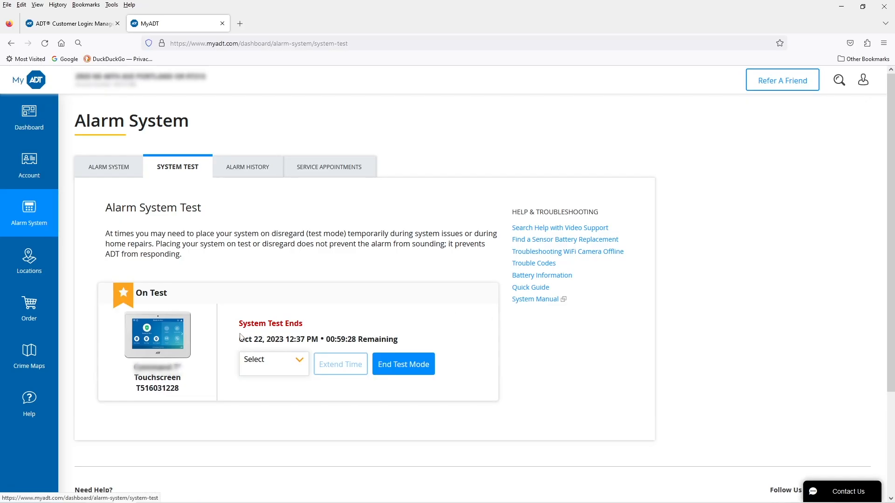
pyautogui.moveTo(519, 353)
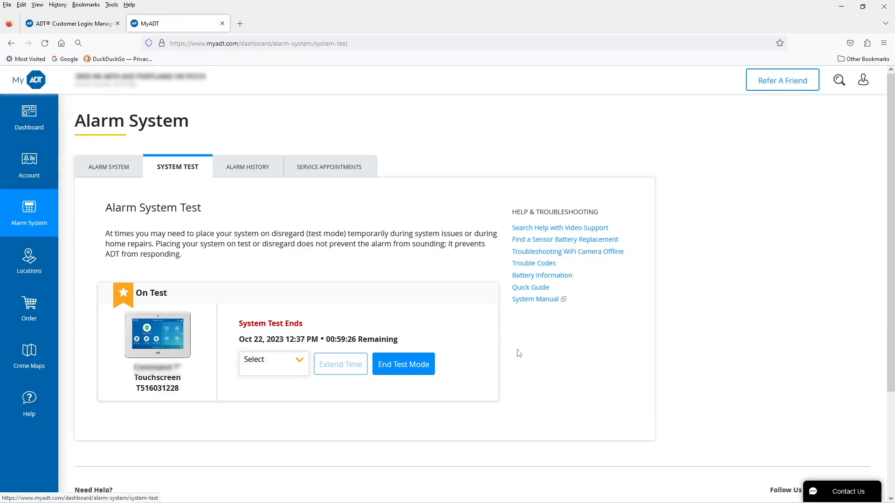
pyautogui.moveTo(402, 364)
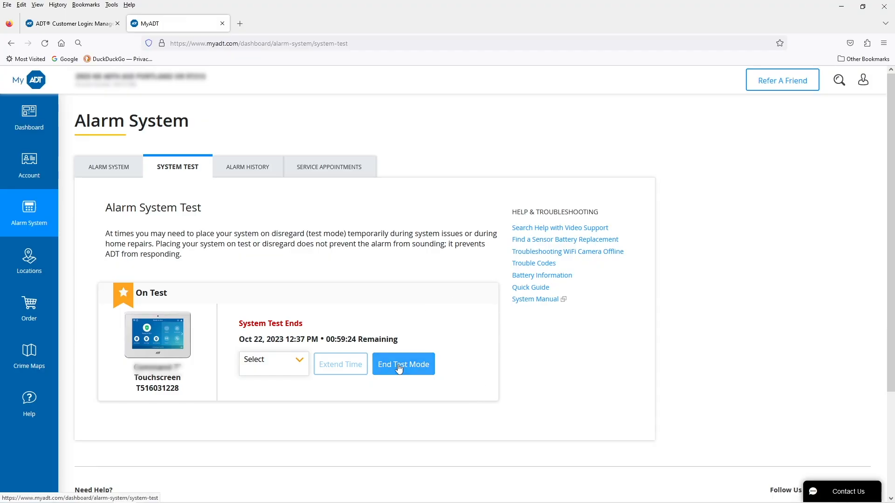
pyautogui.moveTo(409, 364)
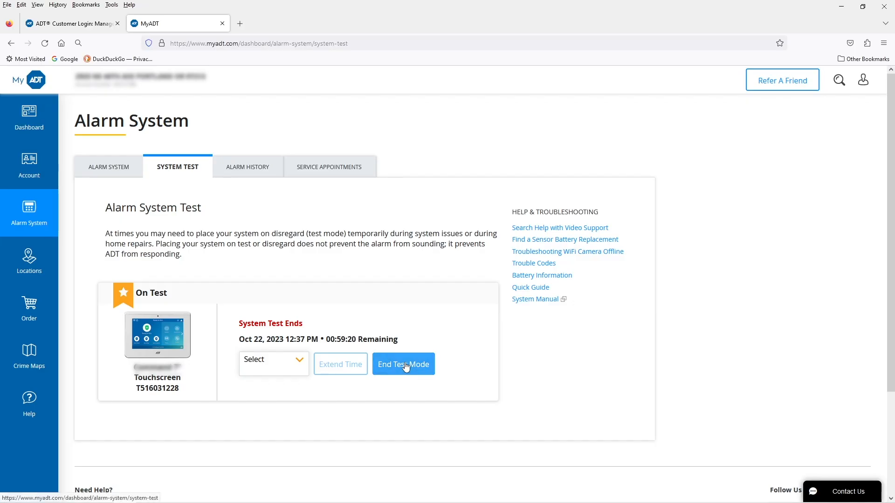
pyautogui.click(402, 364)
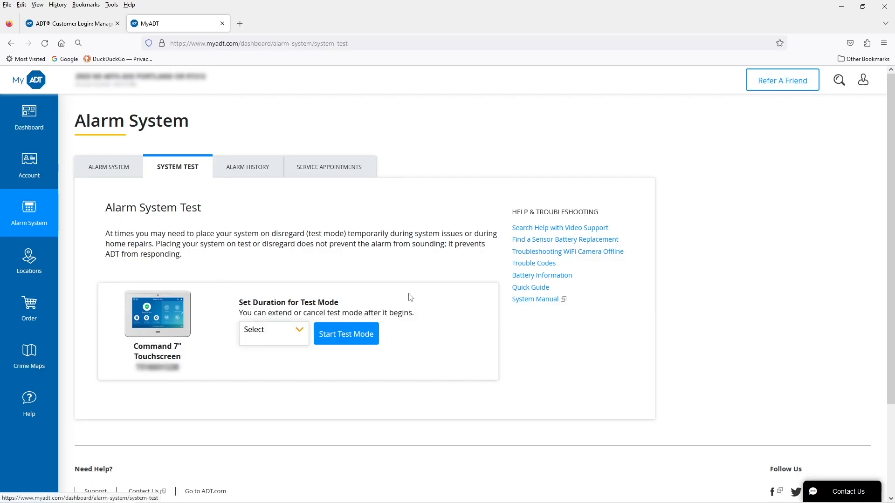